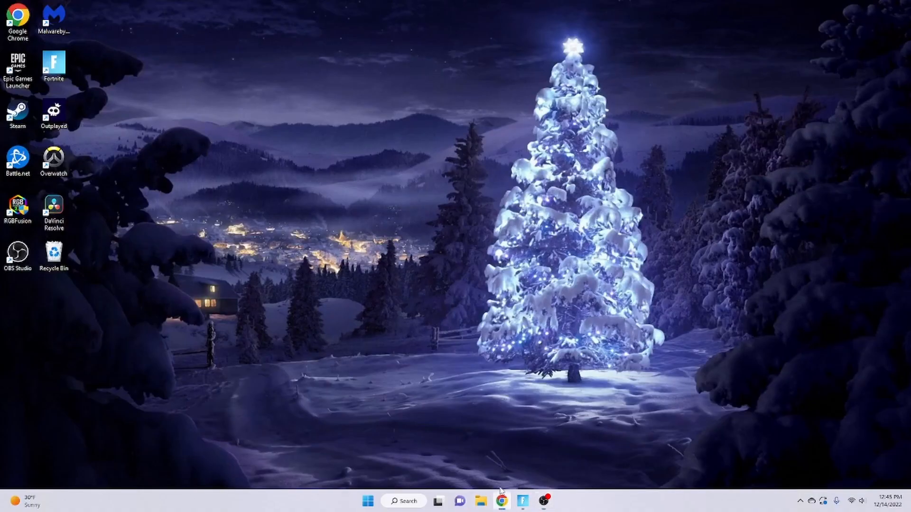
Step: Search Google for 'outplayed download' in Chrome and open the official Overwolf Outplayed result
left_click(505, 501)
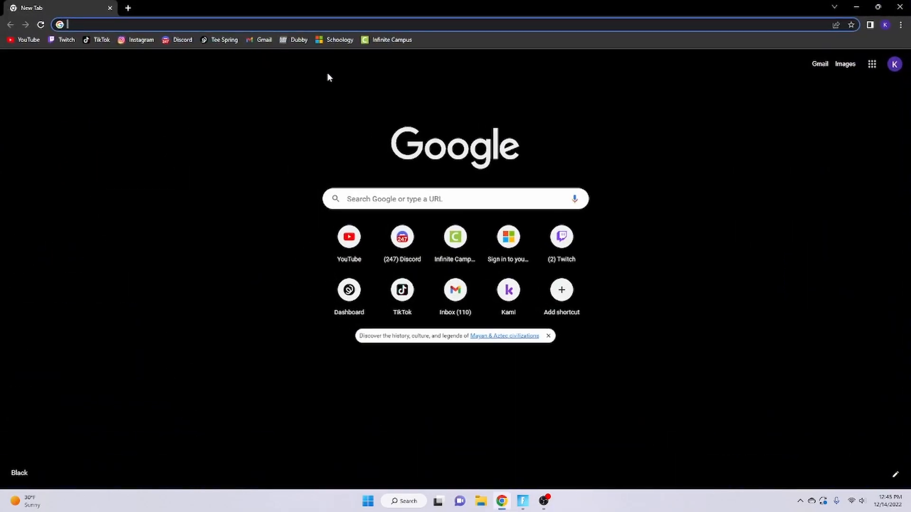
type("outplayed")
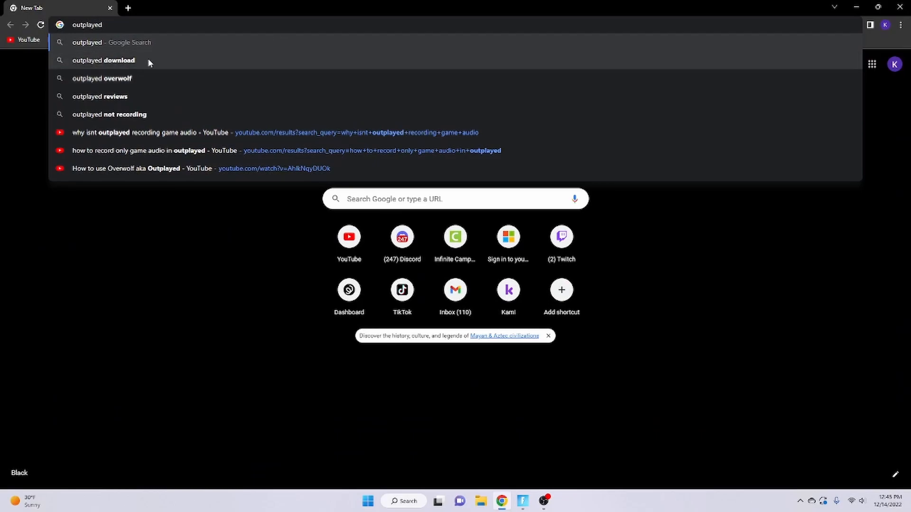
left_click(102, 60)
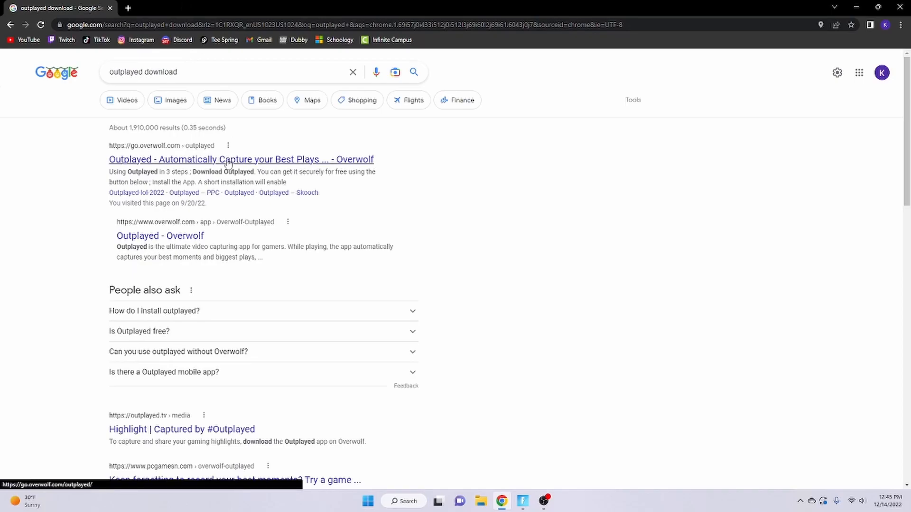
left_click(226, 159)
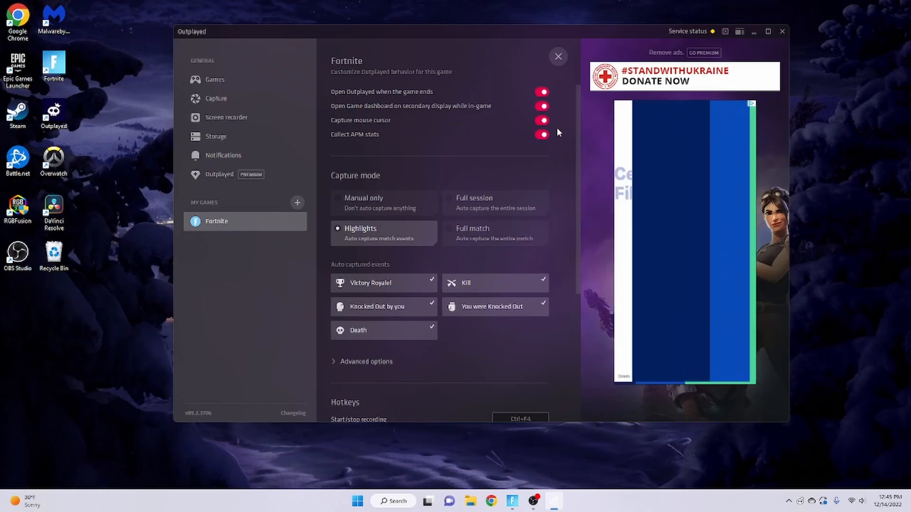
mouse_move(490, 98)
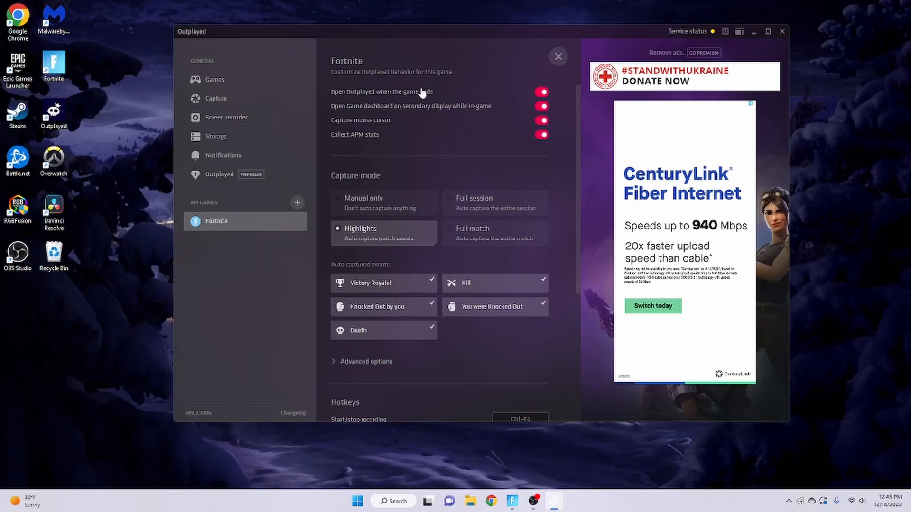
mouse_move(313, 90)
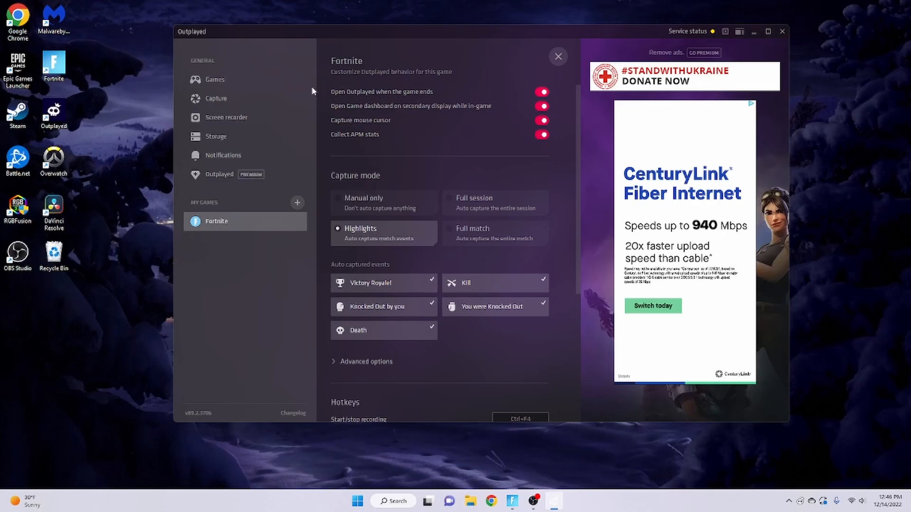
mouse_move(405, 107)
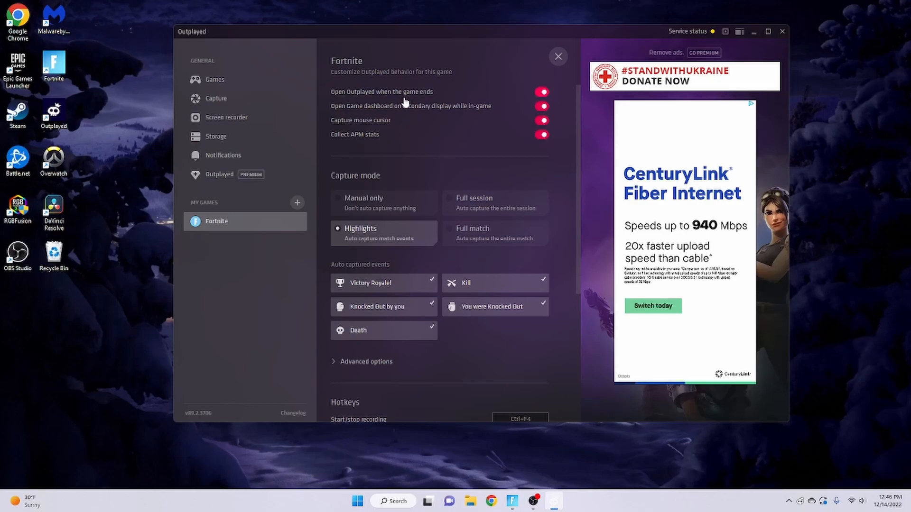
mouse_move(406, 114)
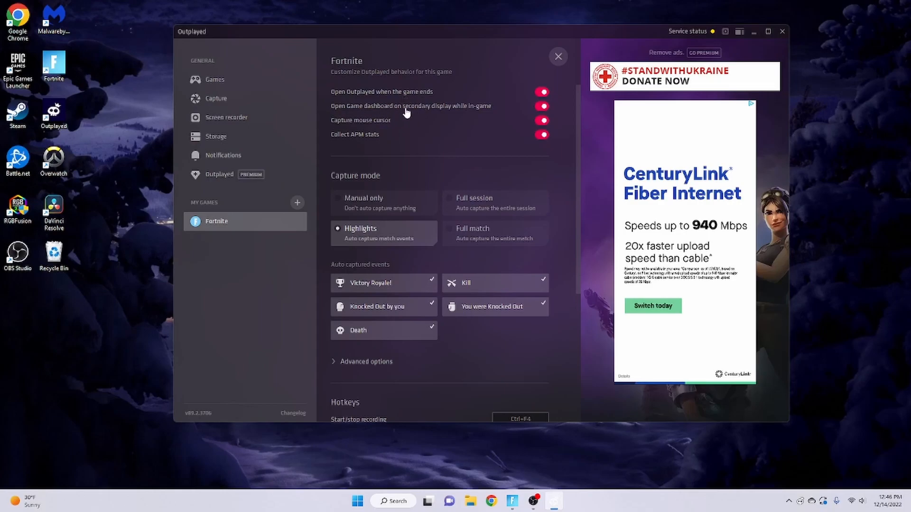
mouse_move(361, 117)
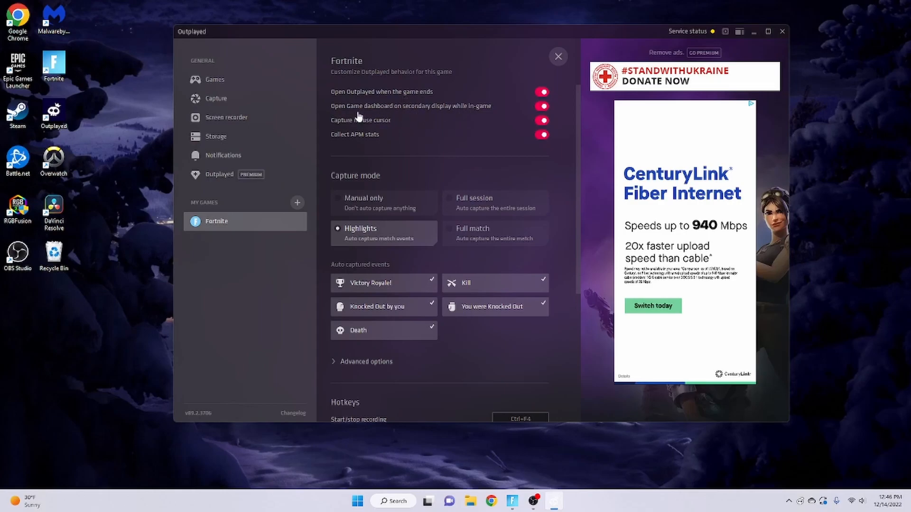
mouse_move(366, 137)
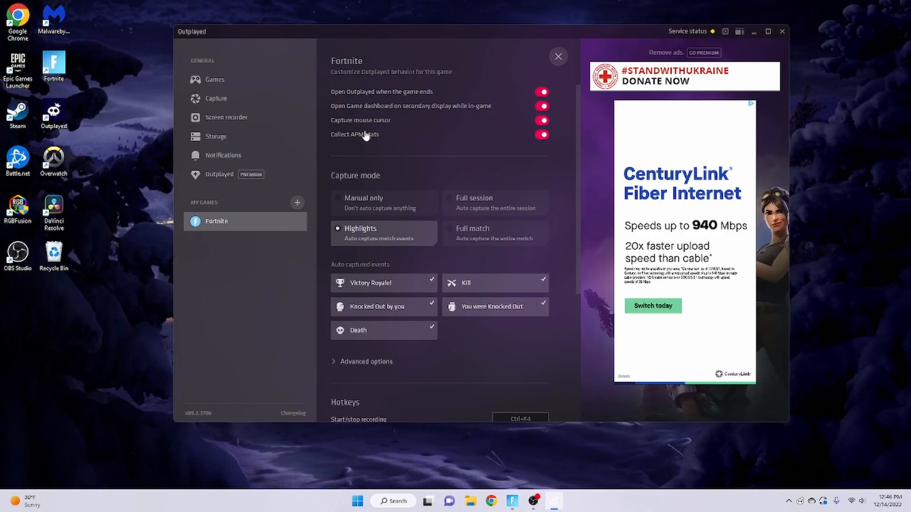
mouse_move(454, 155)
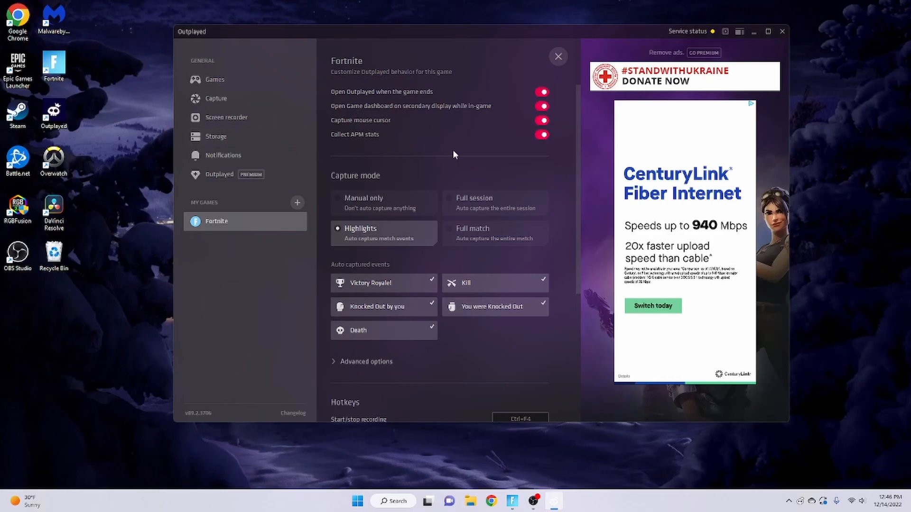
mouse_move(392, 110)
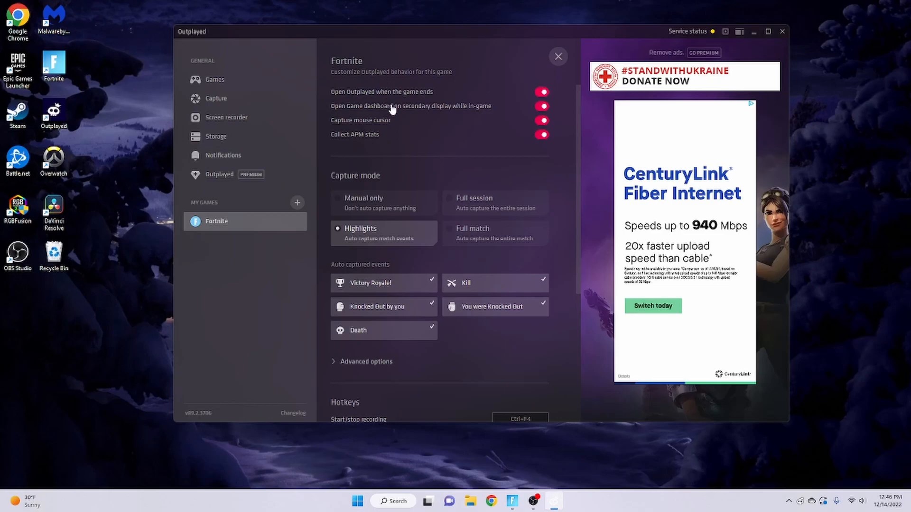
mouse_move(400, 228)
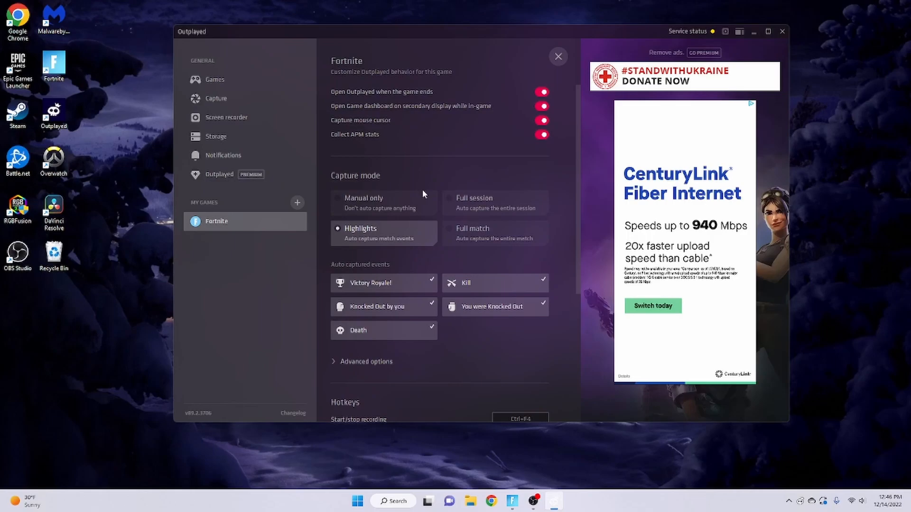
mouse_move(471, 176)
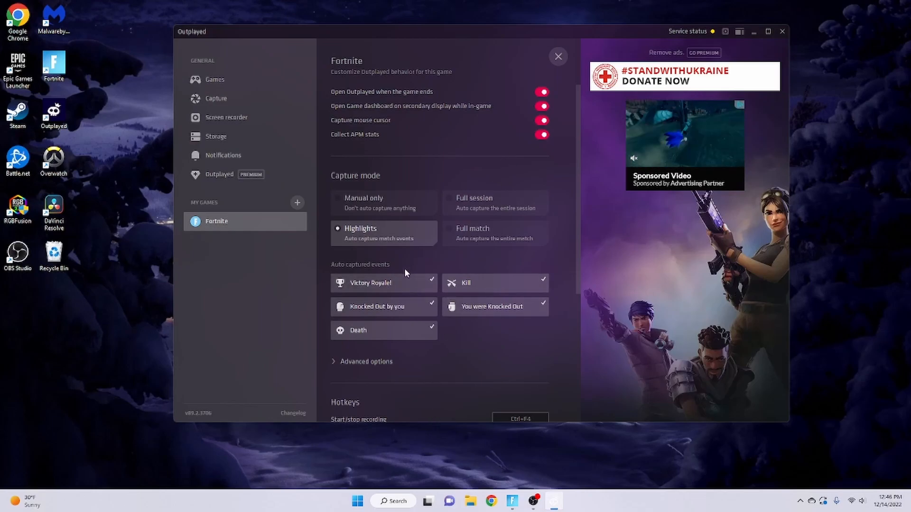
Step: Expand Fortnite's advanced event timing options and scroll to the Hotkeys section
scroll("down", 3)
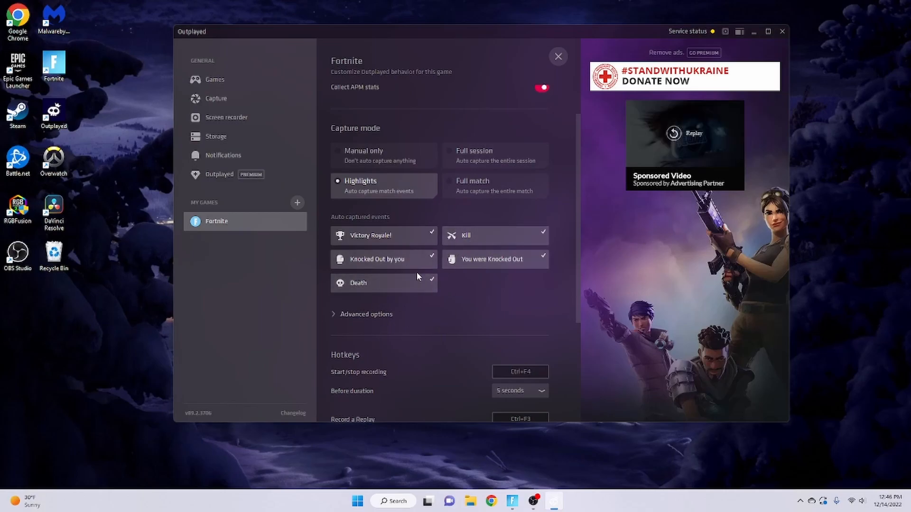
left_click(366, 314)
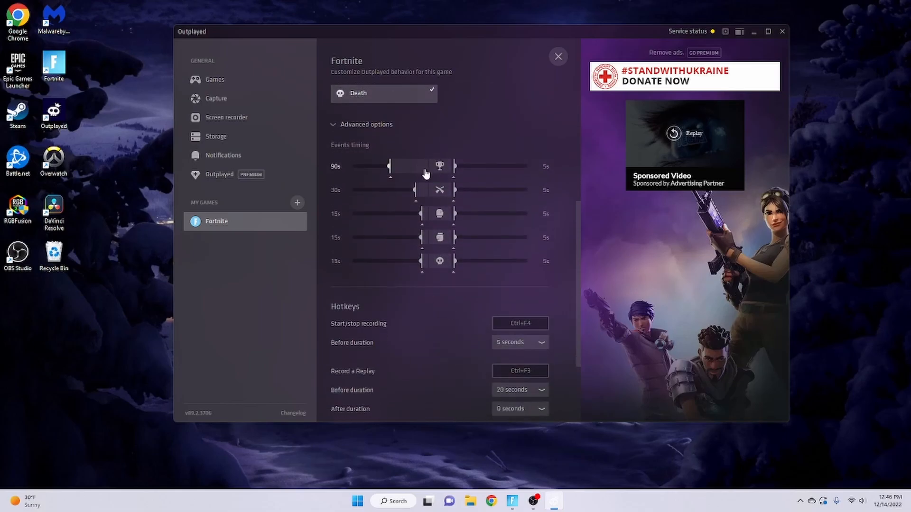
scroll("down", 3)
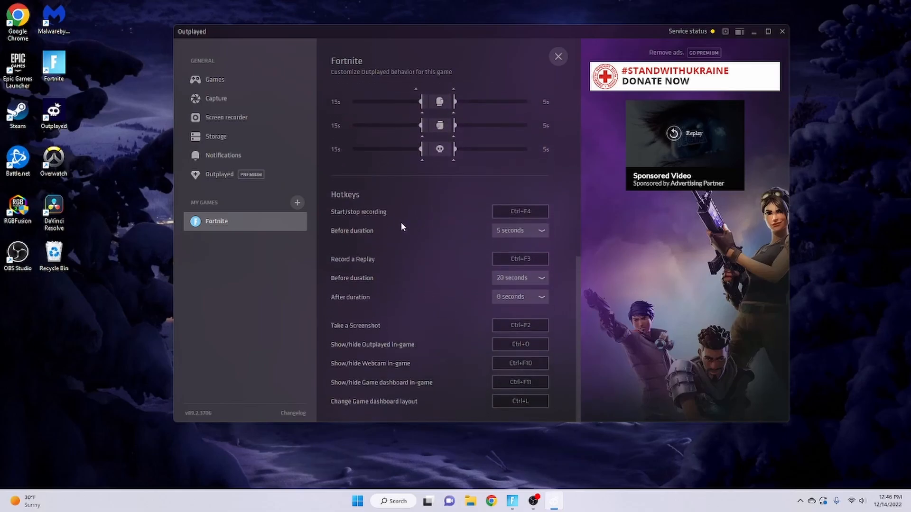
mouse_move(459, 285)
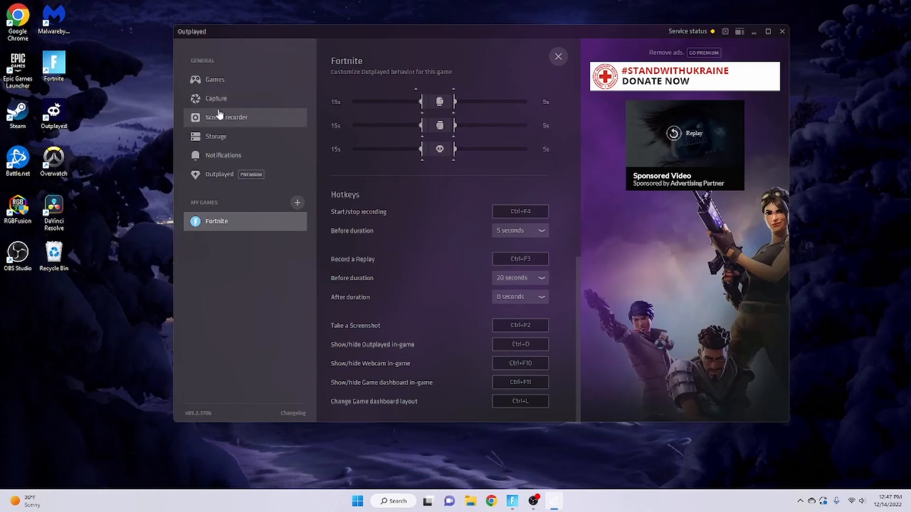
Step: Open the global Capture settings and scroll through the Video and Audio sections
left_click(216, 98)
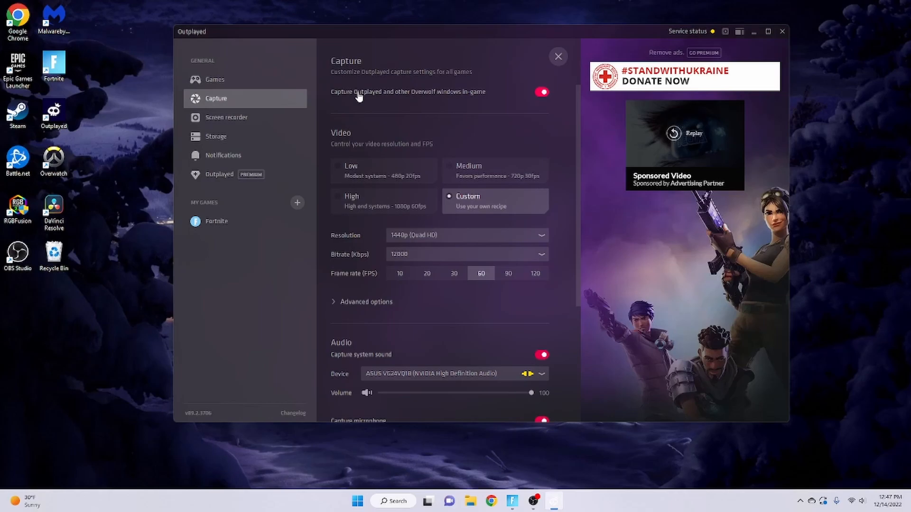
mouse_move(398, 225)
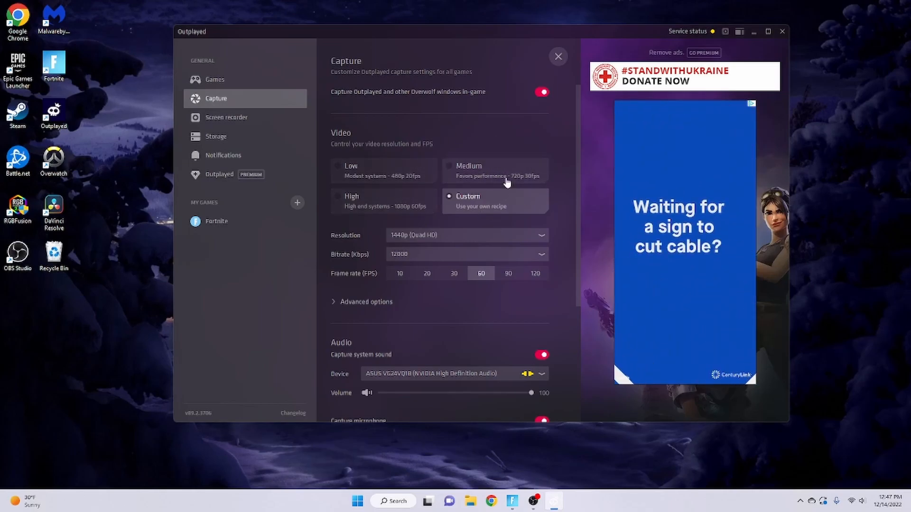
scroll("down", 3)
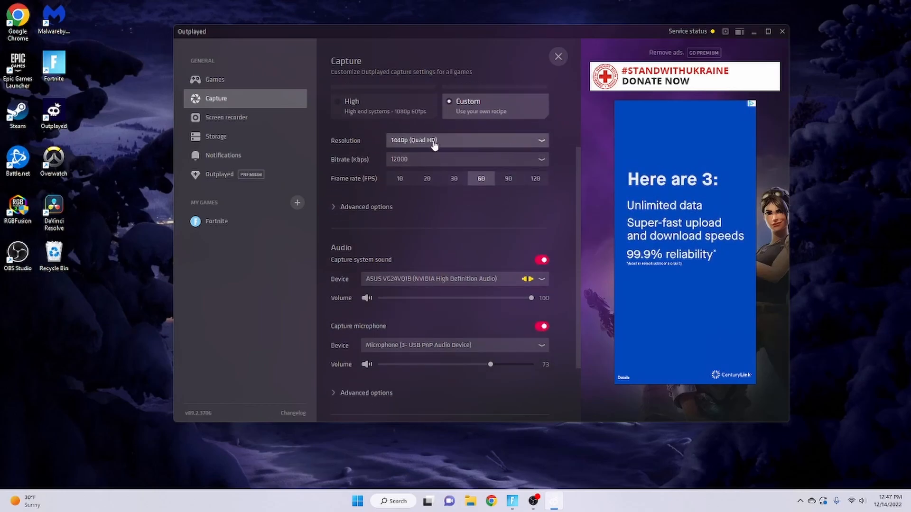
scroll("down", 3)
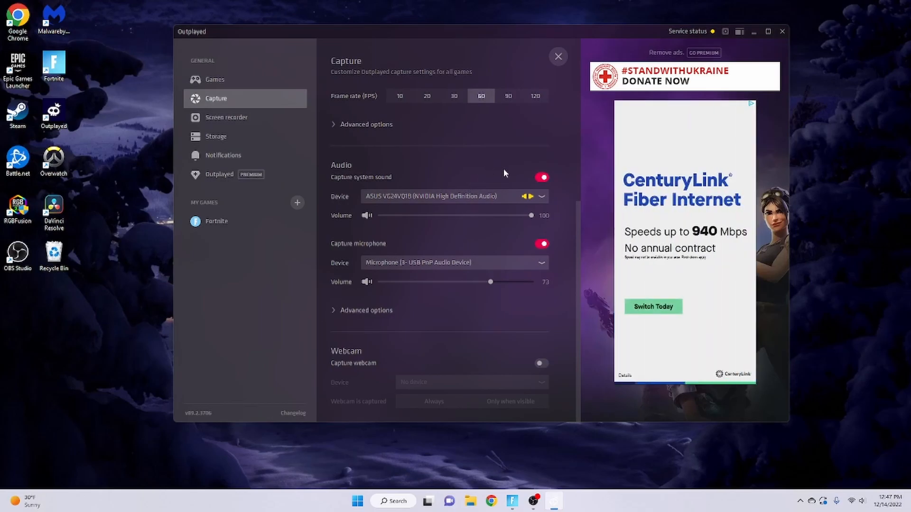
Step: Reveal the advanced audio options showing game-only system sound, then return to the games view
left_click(542, 197)
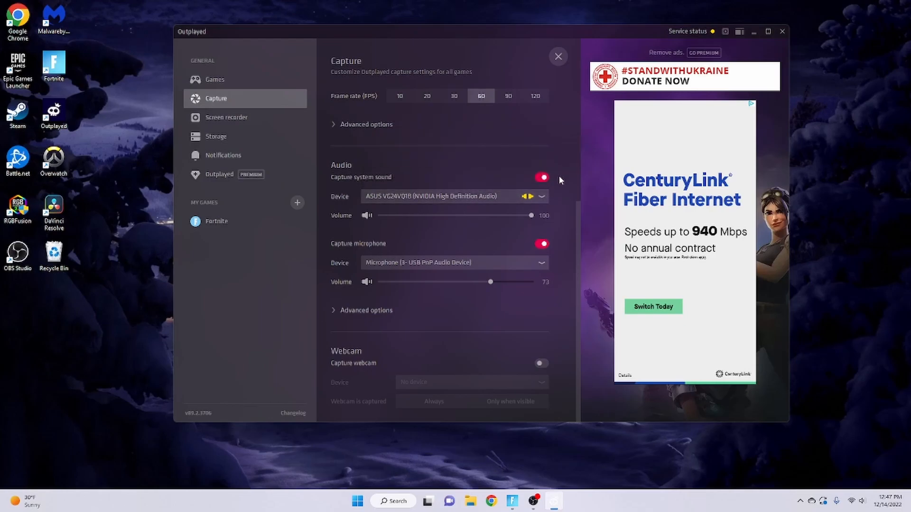
mouse_move(489, 49)
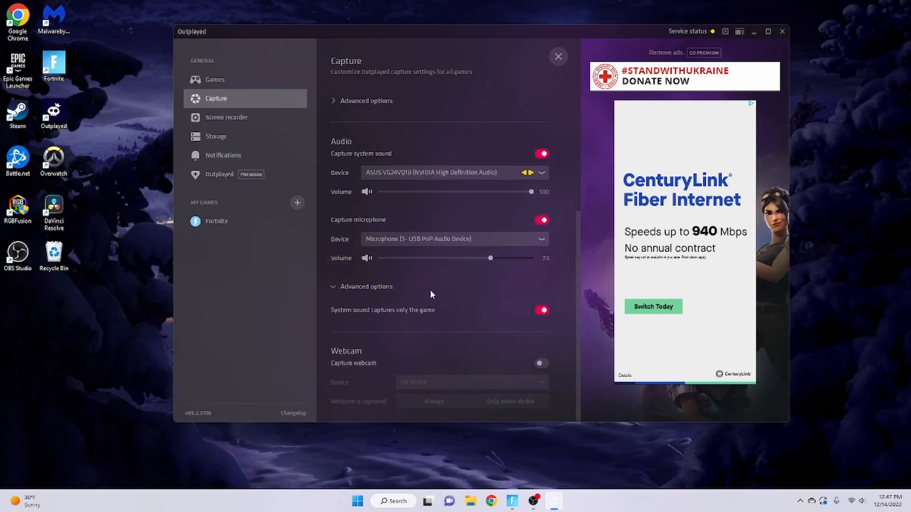
mouse_move(359, 315)
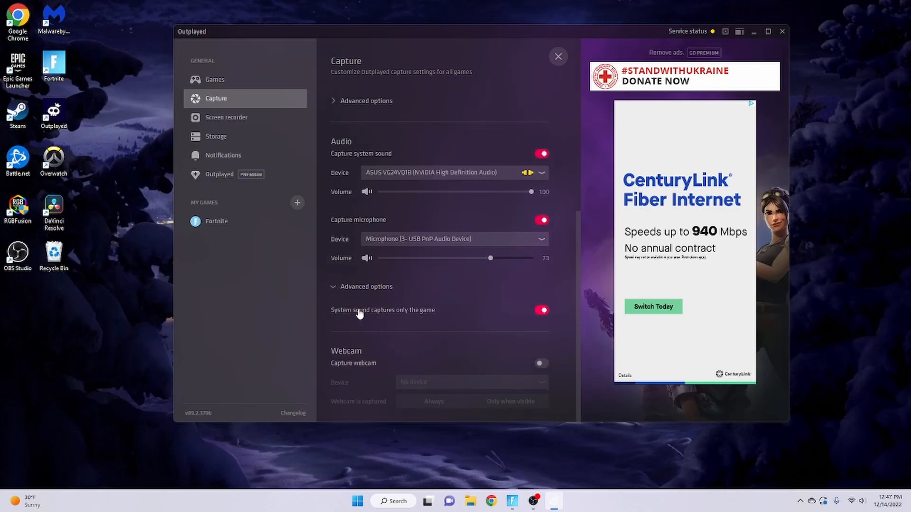
mouse_move(497, 348)
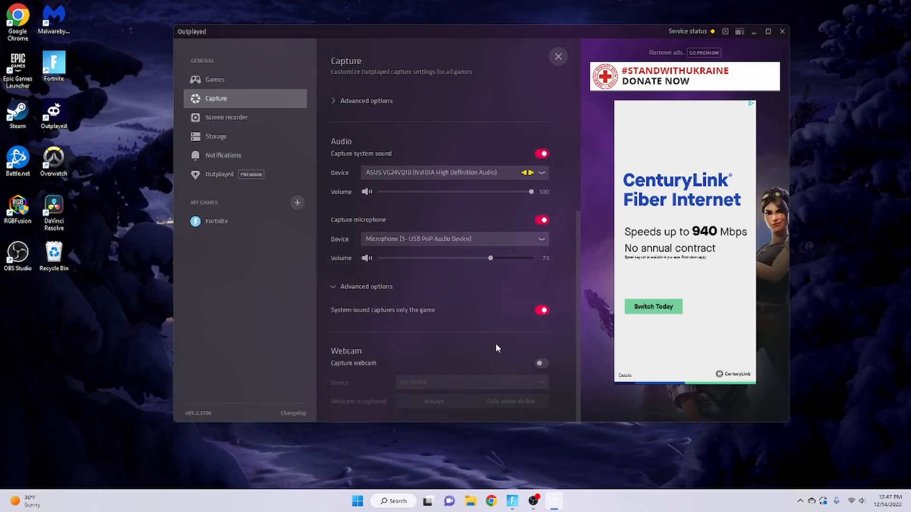
mouse_move(439, 313)
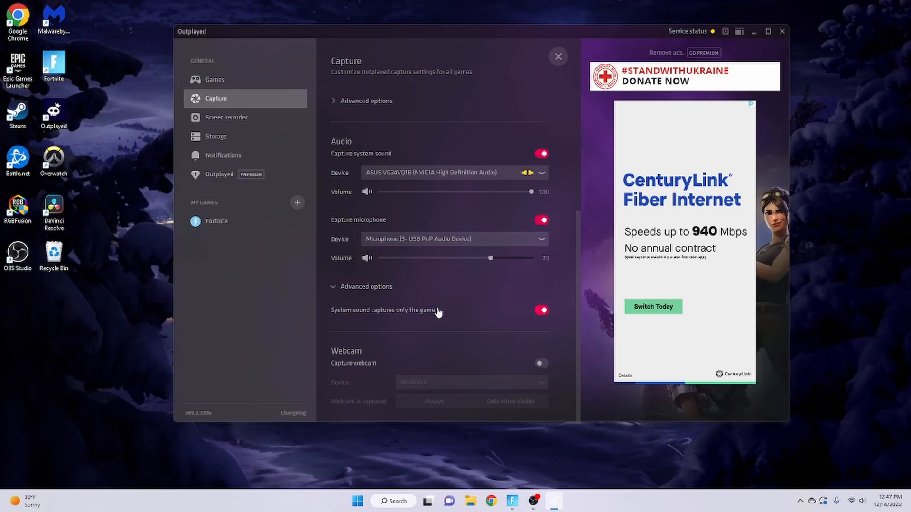
mouse_move(485, 317)
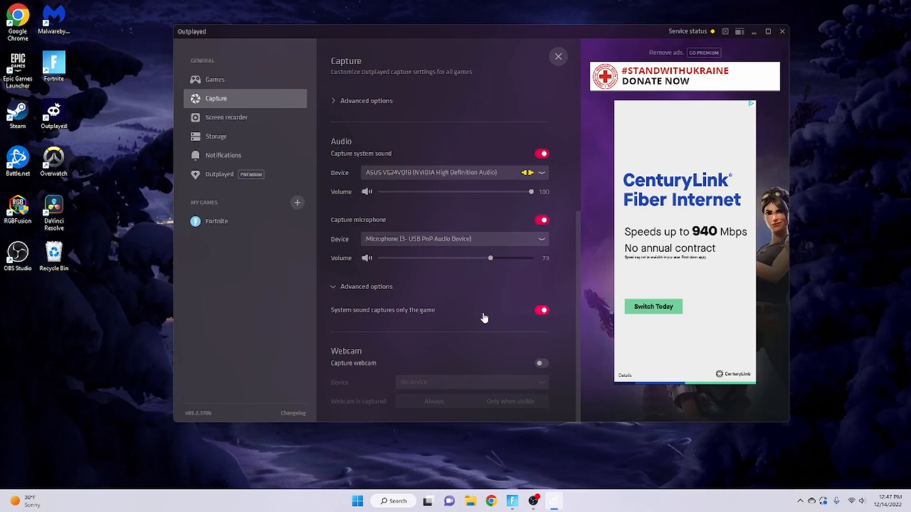
mouse_move(238, 84)
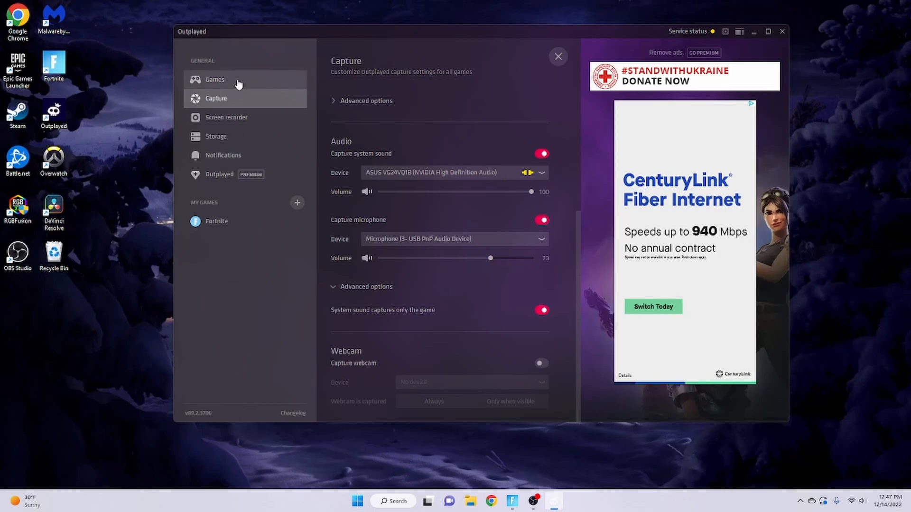
left_click(216, 221)
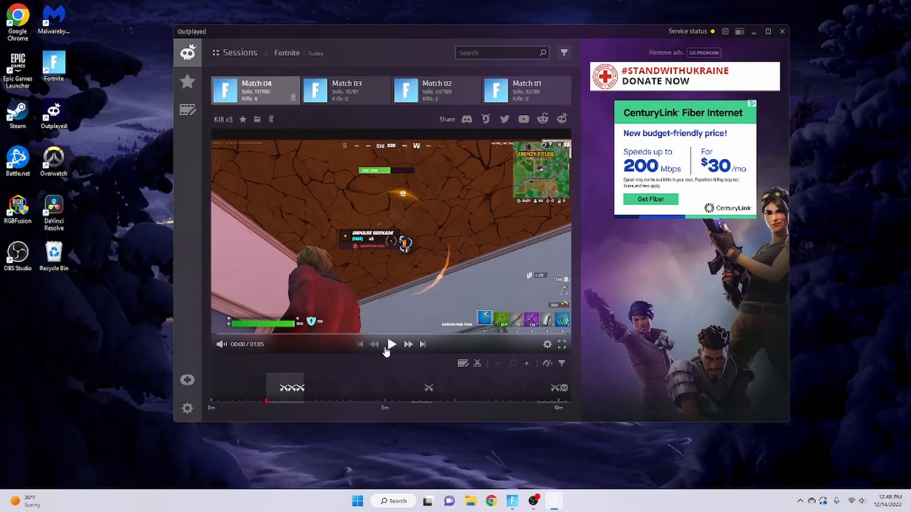
Step: Play the Match 04 Kill x3 clip and scrub to a later moment on its timeline
left_click(391, 344)
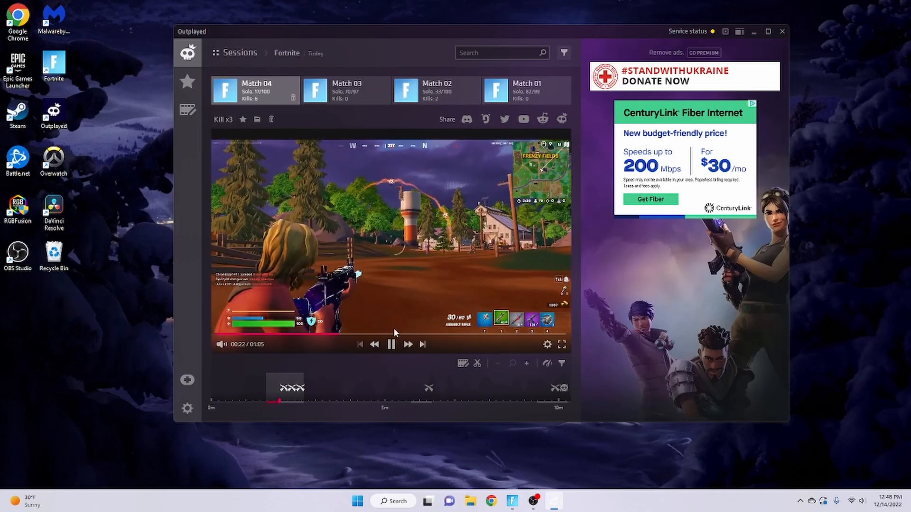
left_click_drag(276, 401, 290, 401)
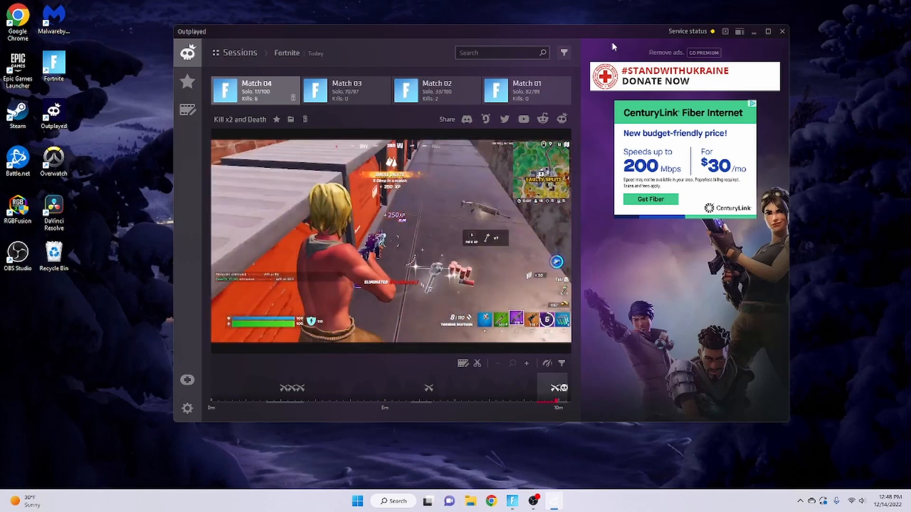
mouse_move(798, 34)
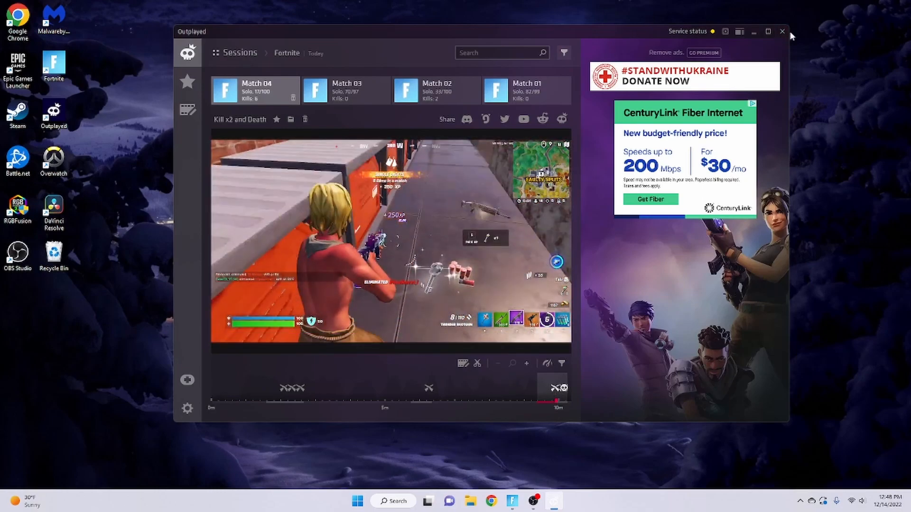
mouse_move(782, 30)
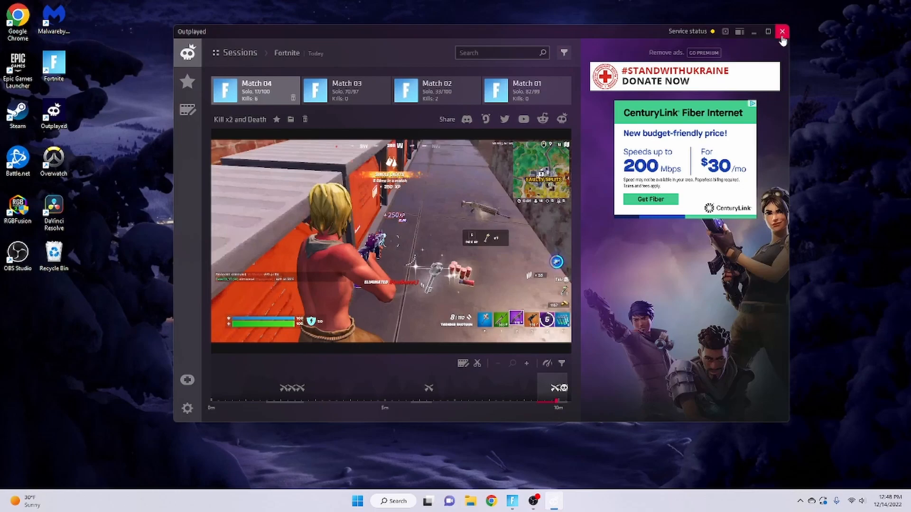
mouse_move(461, 383)
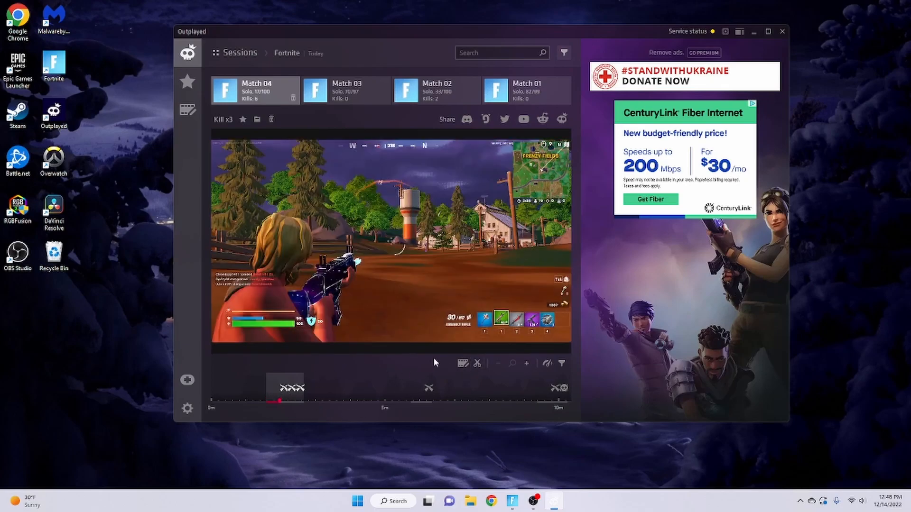
Step: Open Outplayed's video editor listing the existing Project 01
left_click(477, 364)
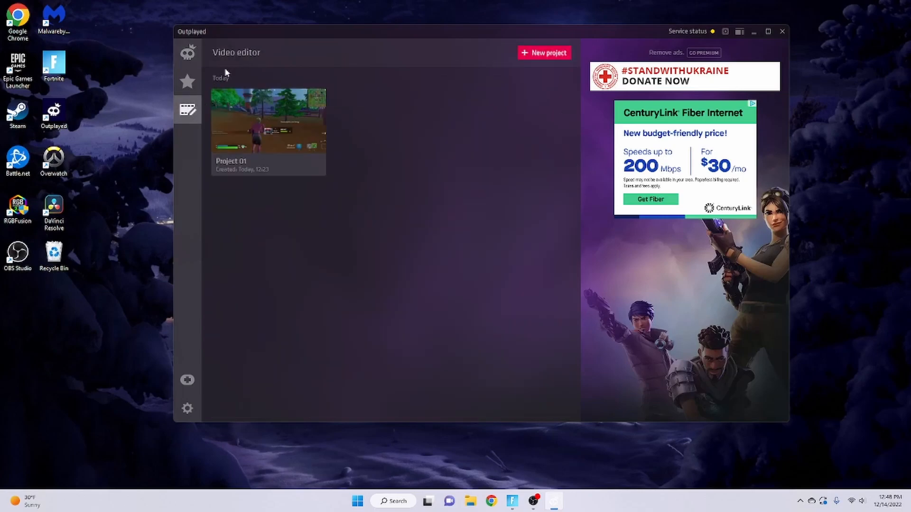
Step: Create a new project and import the checked Kill x3 clip onto its timeline
left_click(543, 52)
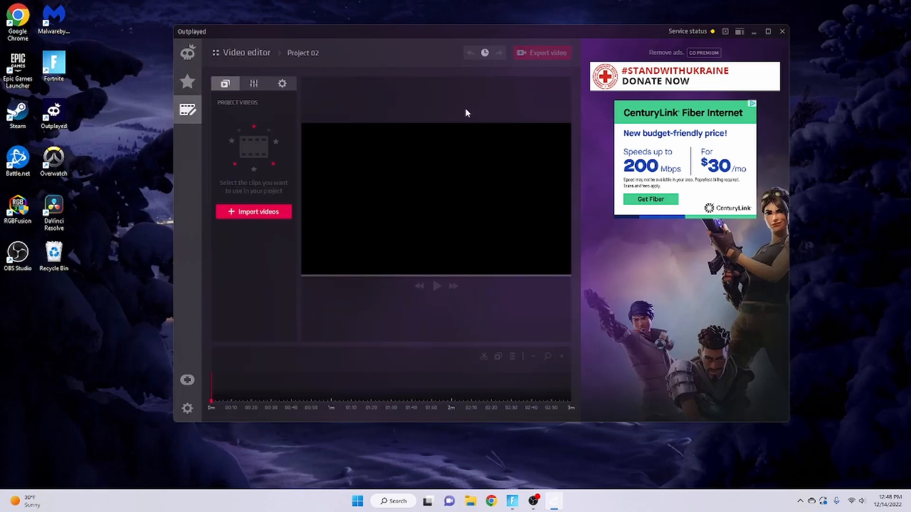
left_click(254, 212)
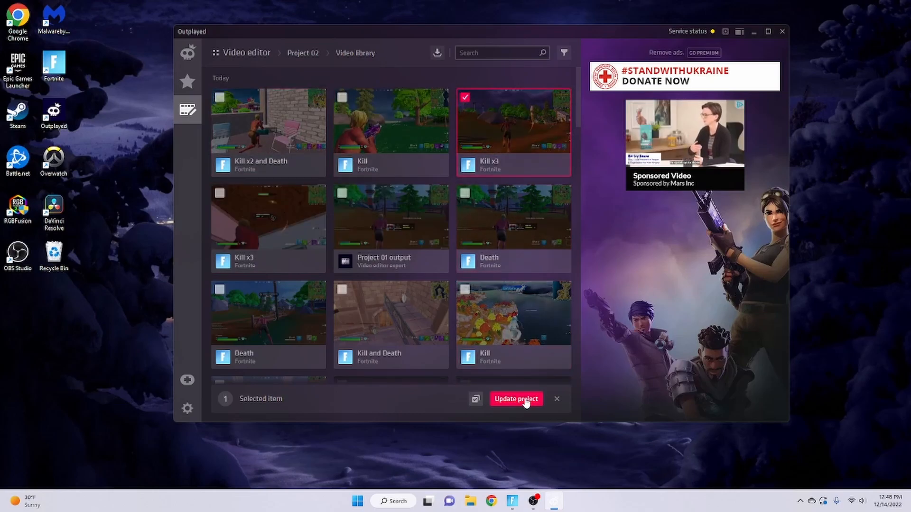
left_click(516, 399)
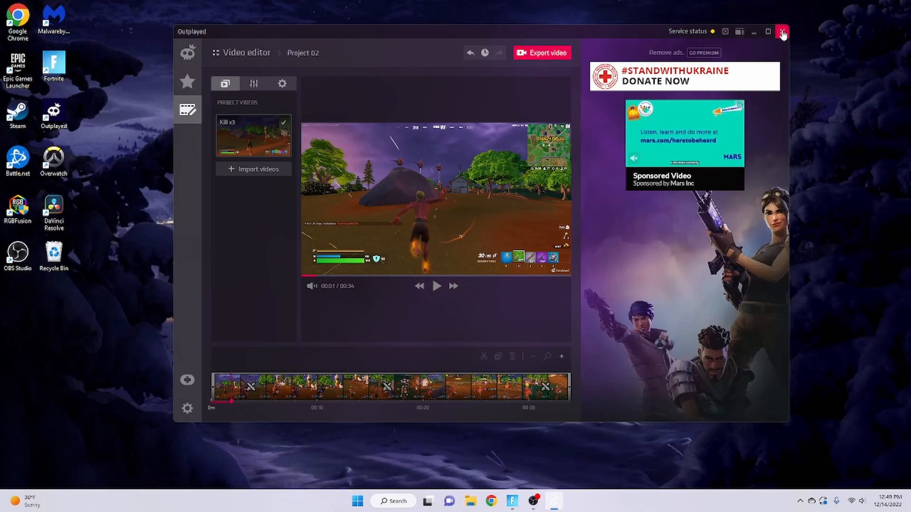
Step: Close Outplayed, open a Chrome tab and start typing 'dav' for DaVinci Resolve
left_click(781, 30)
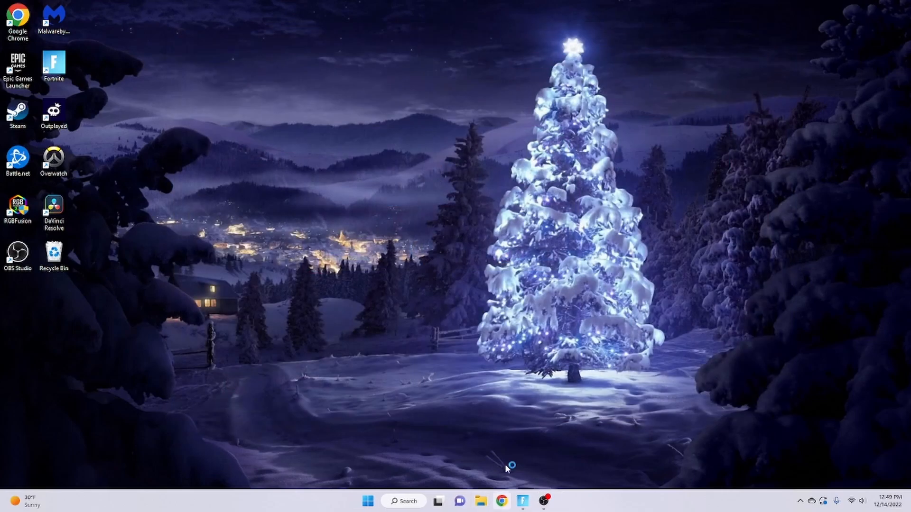
left_click(504, 502)
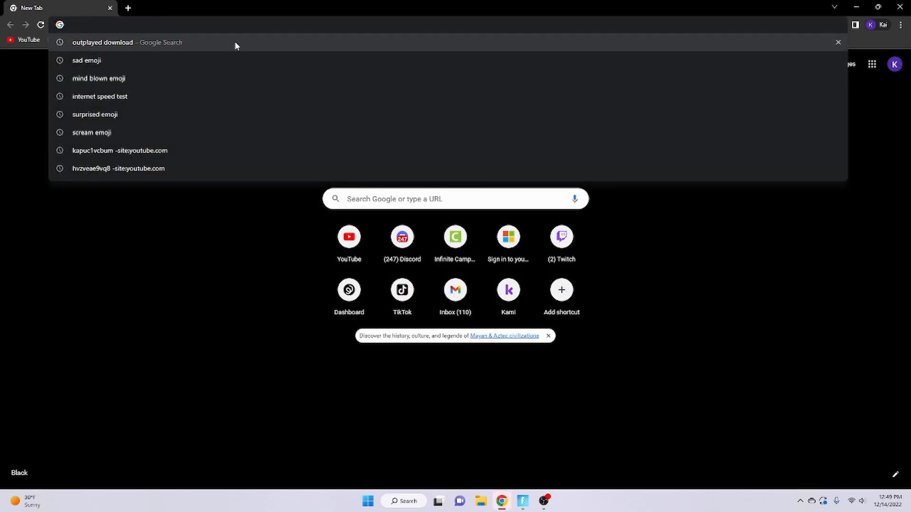
type("dav")
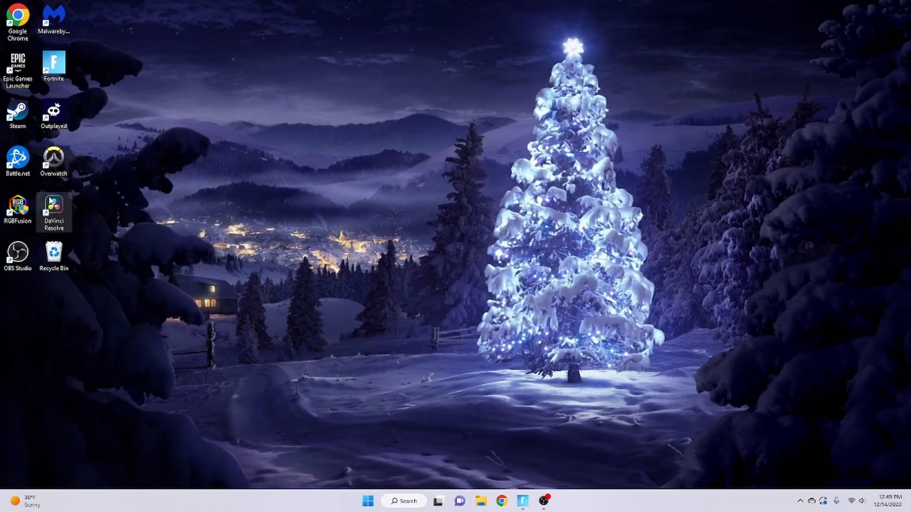
mouse_move(103, 240)
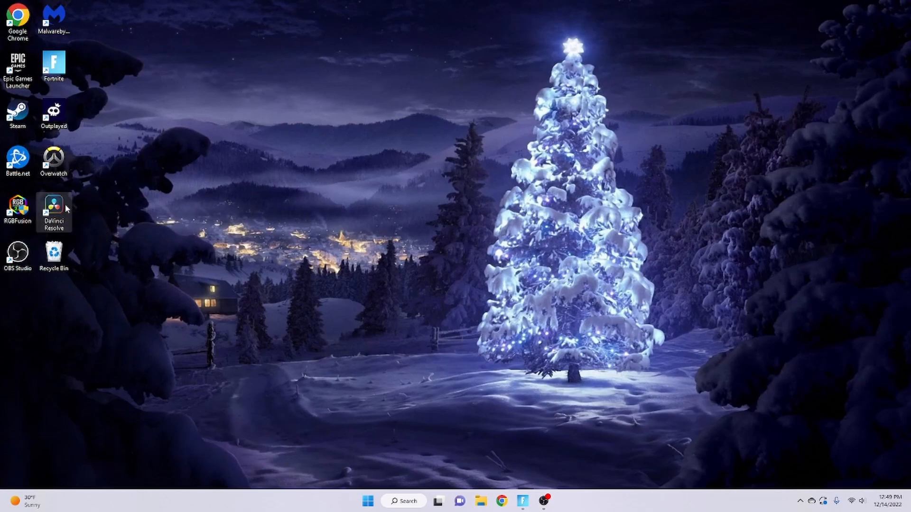
Step: Launch DaVinci Resolve from the desktop and open the Untitled Project
double_click(54, 205)
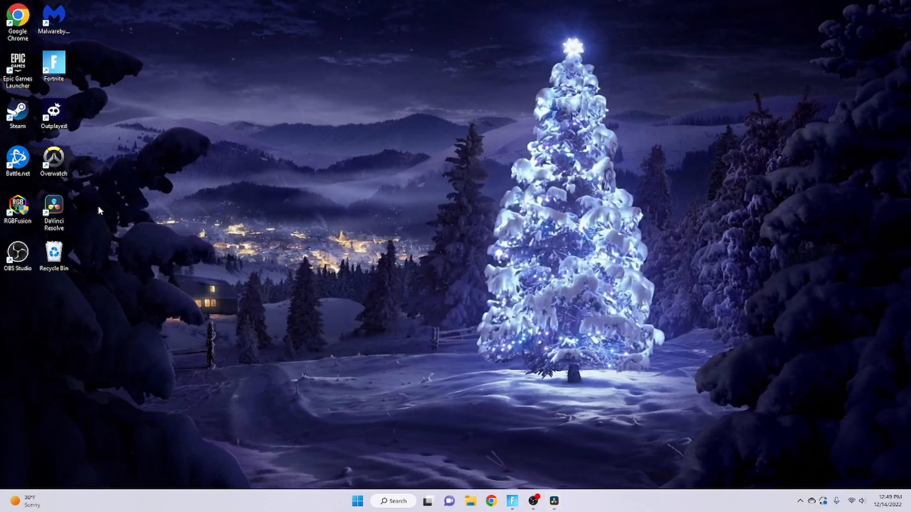
double_click(53, 207)
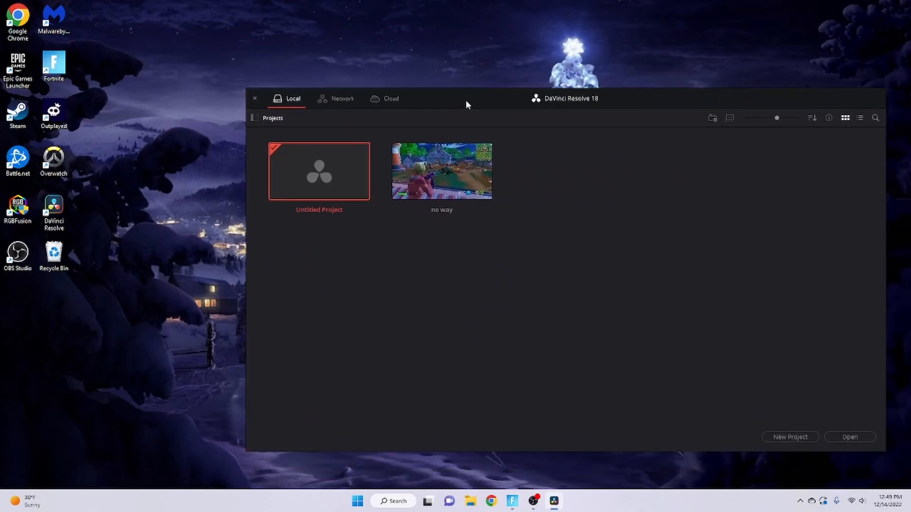
left_click(255, 99)
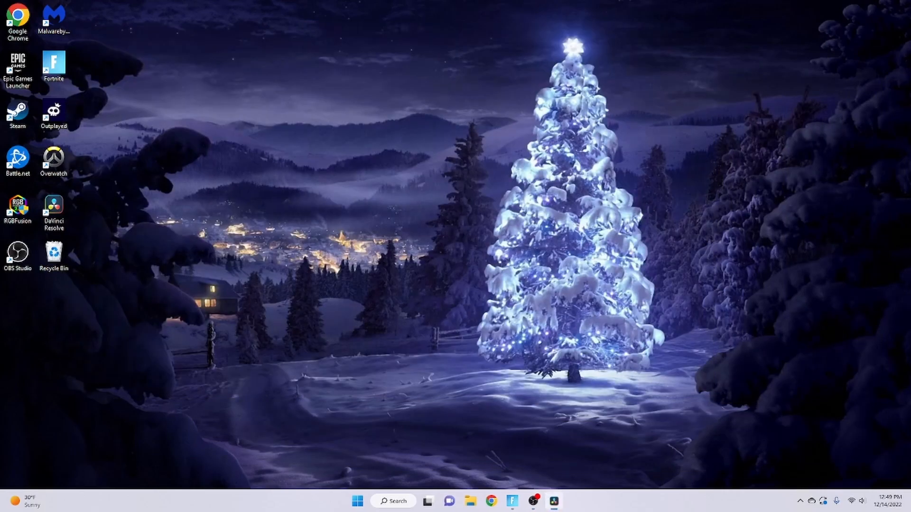
double_click(53, 209)
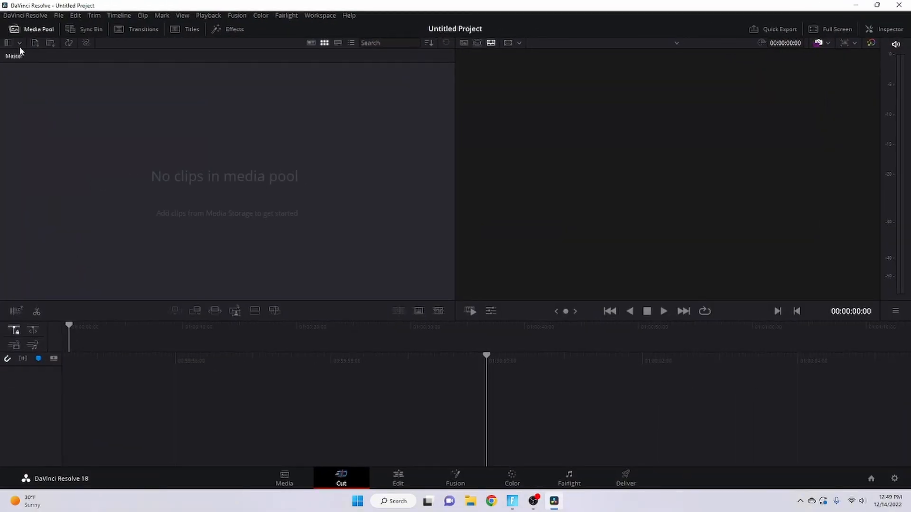
Step: Import the exported Project 01 video, matching the timeline frame rate to the clip
left_click(9, 43)
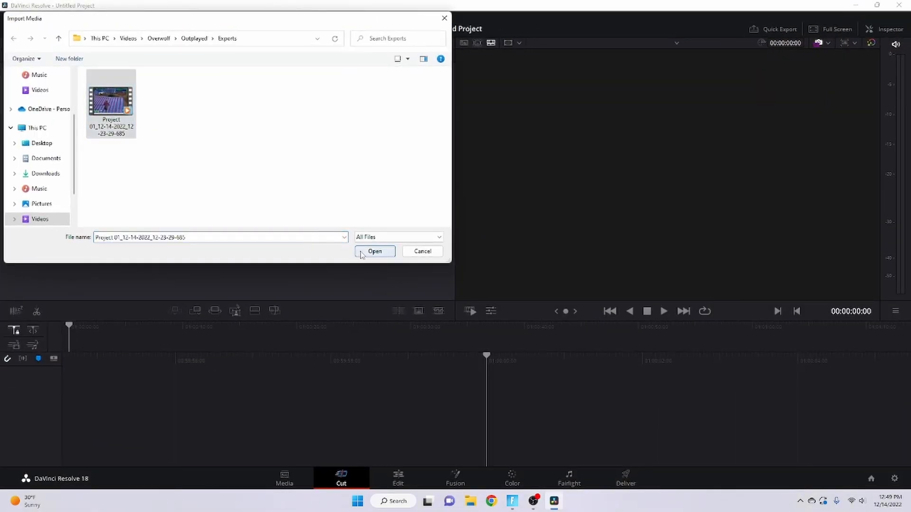
left_click(375, 251)
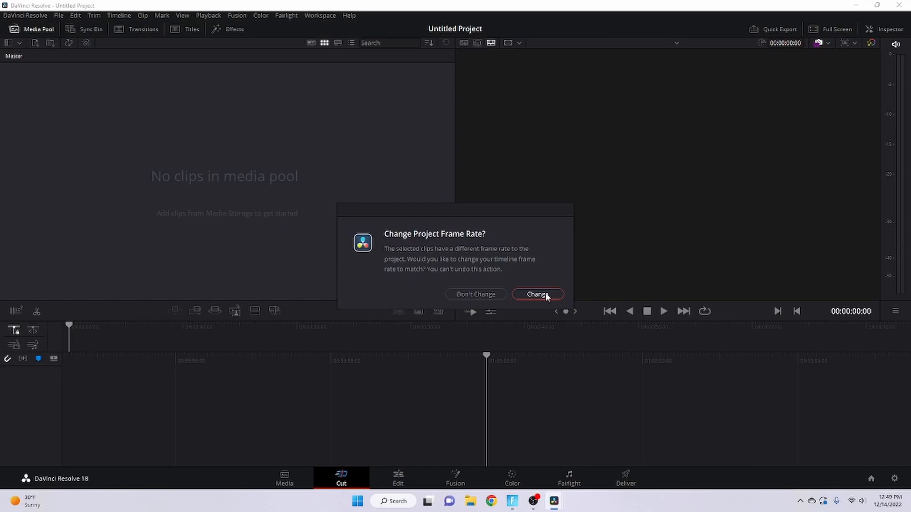
left_click(538, 294)
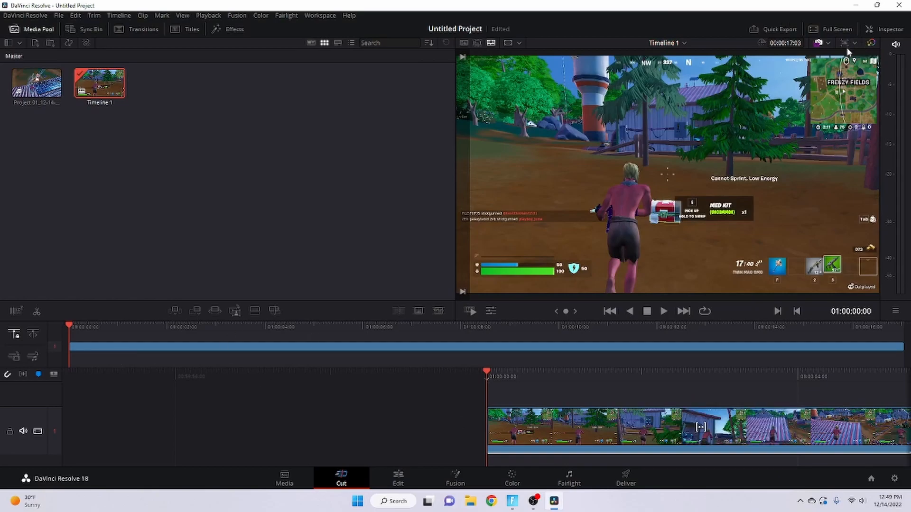
Step: Set the timeline resolution to Portrait 1080 x 1920
left_click(838, 43)
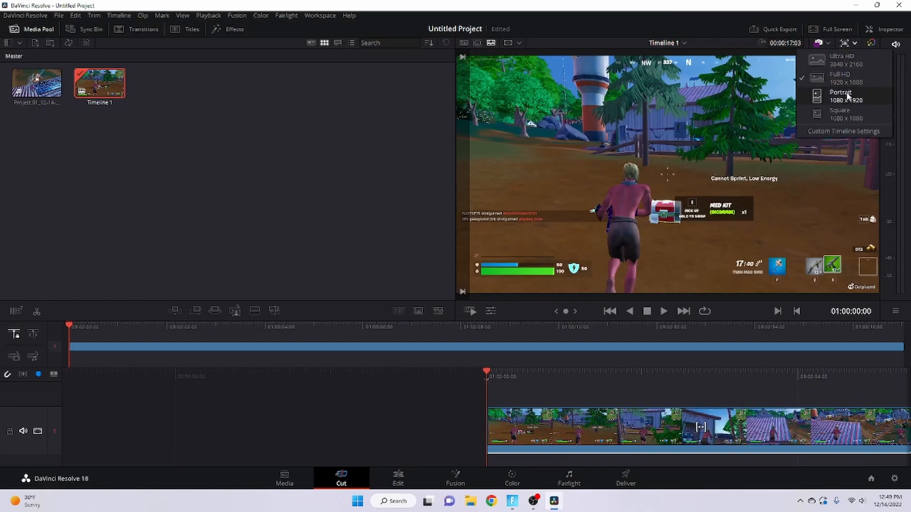
left_click(840, 96)
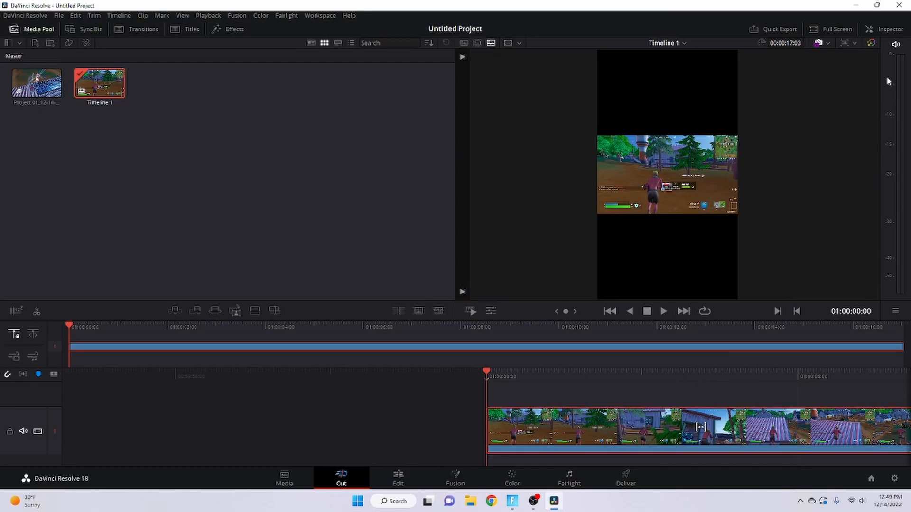
left_click(884, 29)
type("3.100")
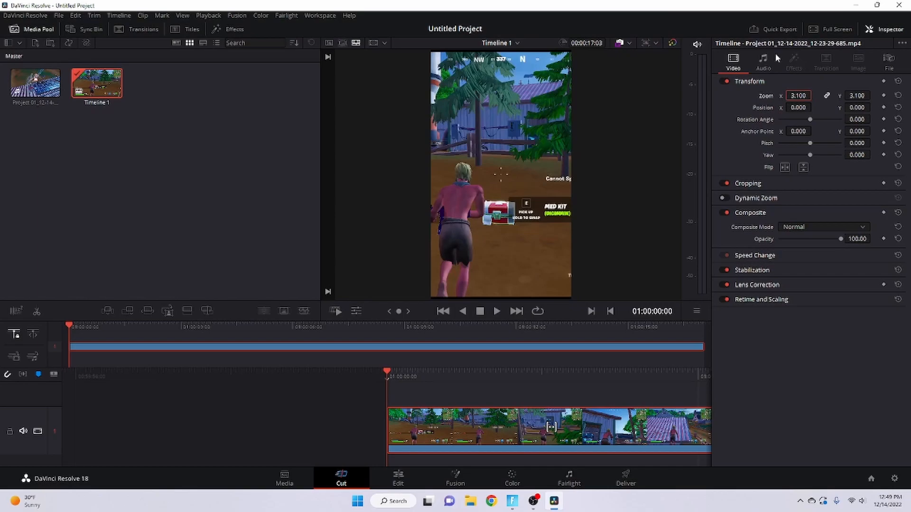
Step: Hide the Inspector after zooming to 3.100 and quit Resolve choosing Don't Save
left_click(884, 29)
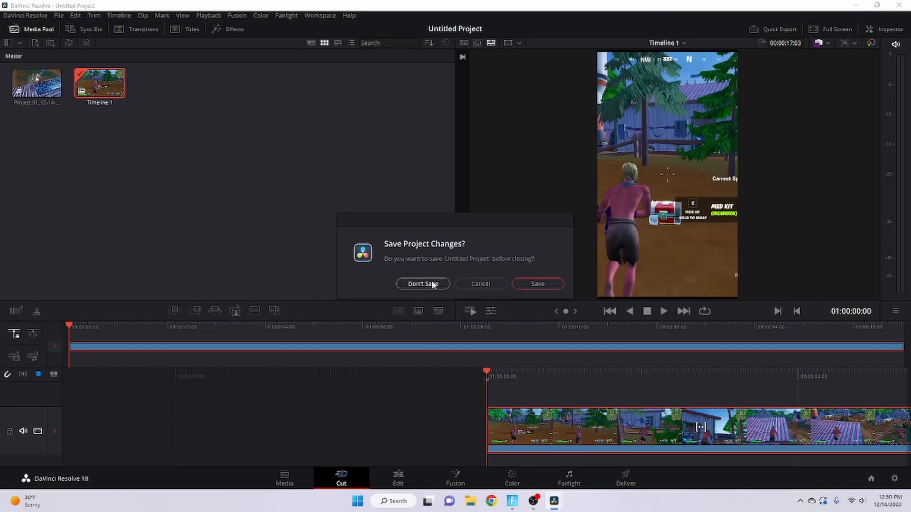
left_click(422, 283)
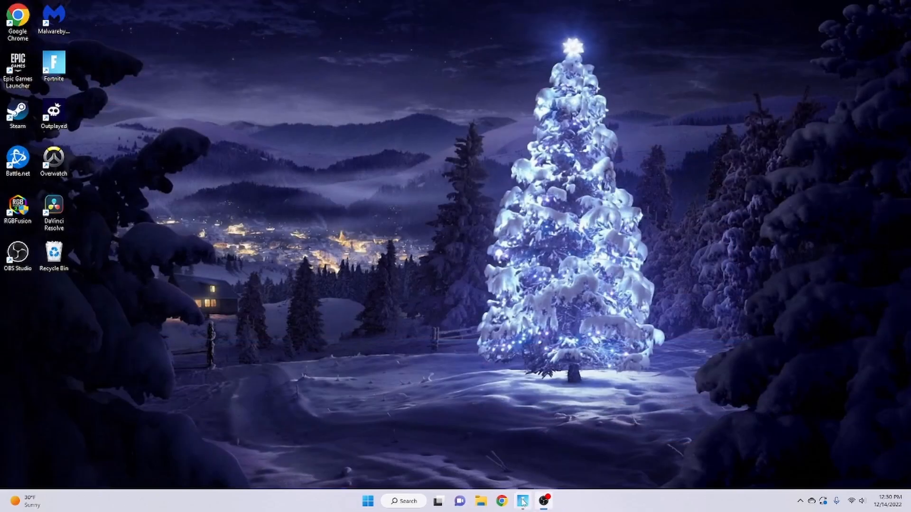
Step: Launch Chrome, load YouTube from the bookmark and briefly view the Create menu
left_click(498, 501)
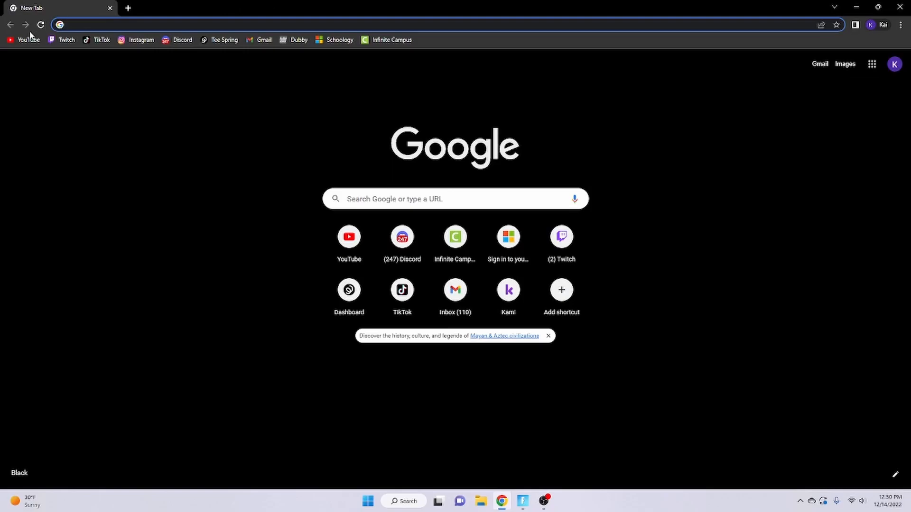
left_click(24, 40)
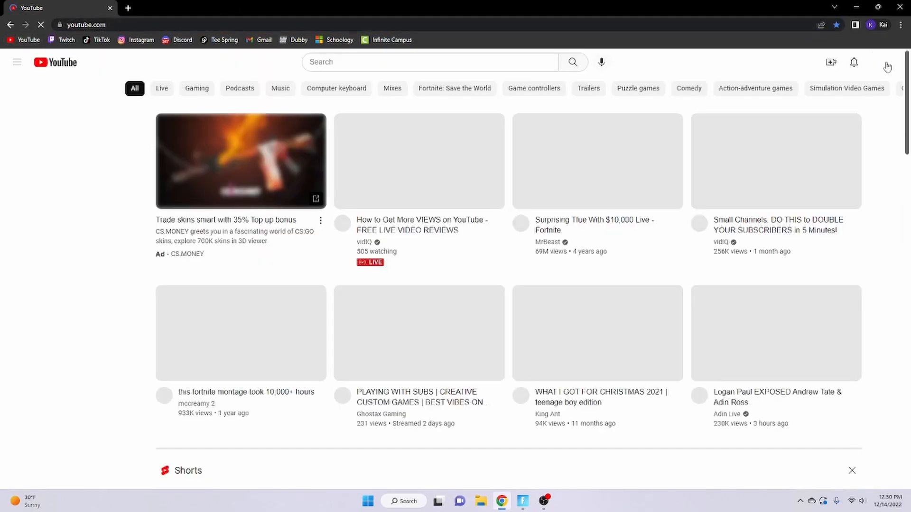
left_click(830, 62)
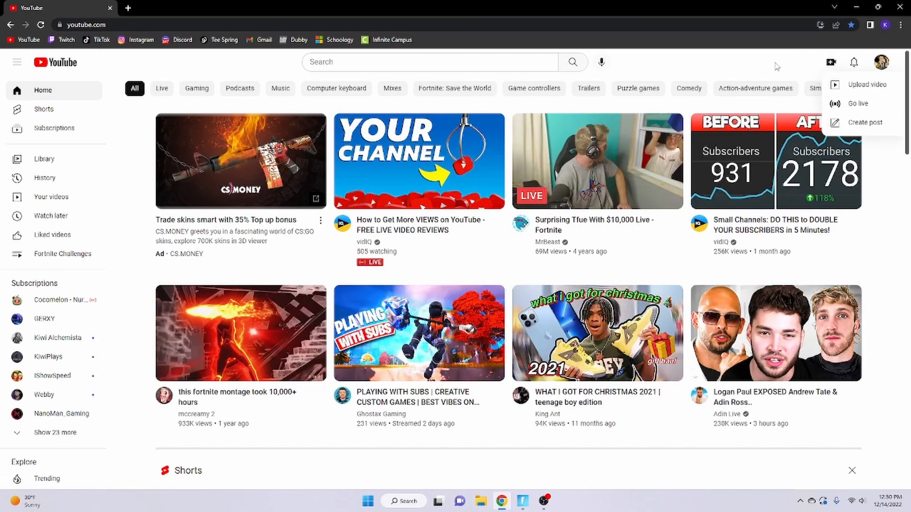
left_click(778, 66)
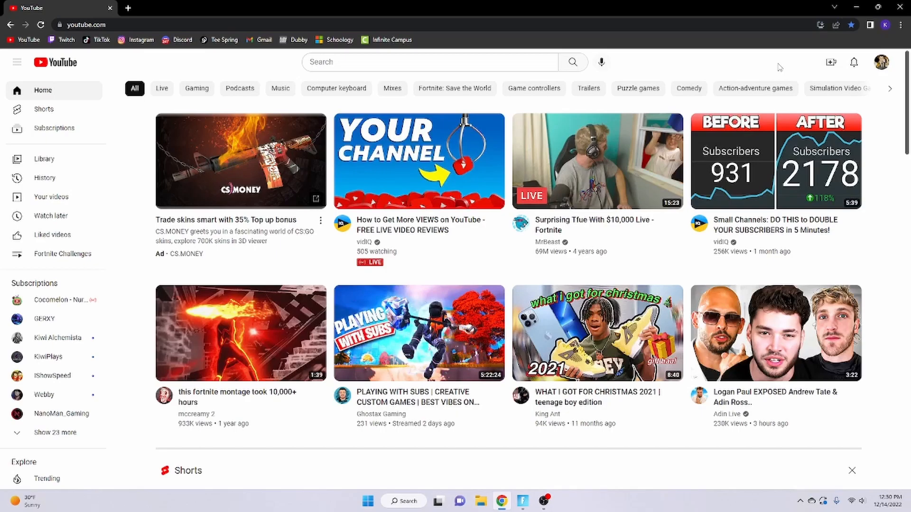